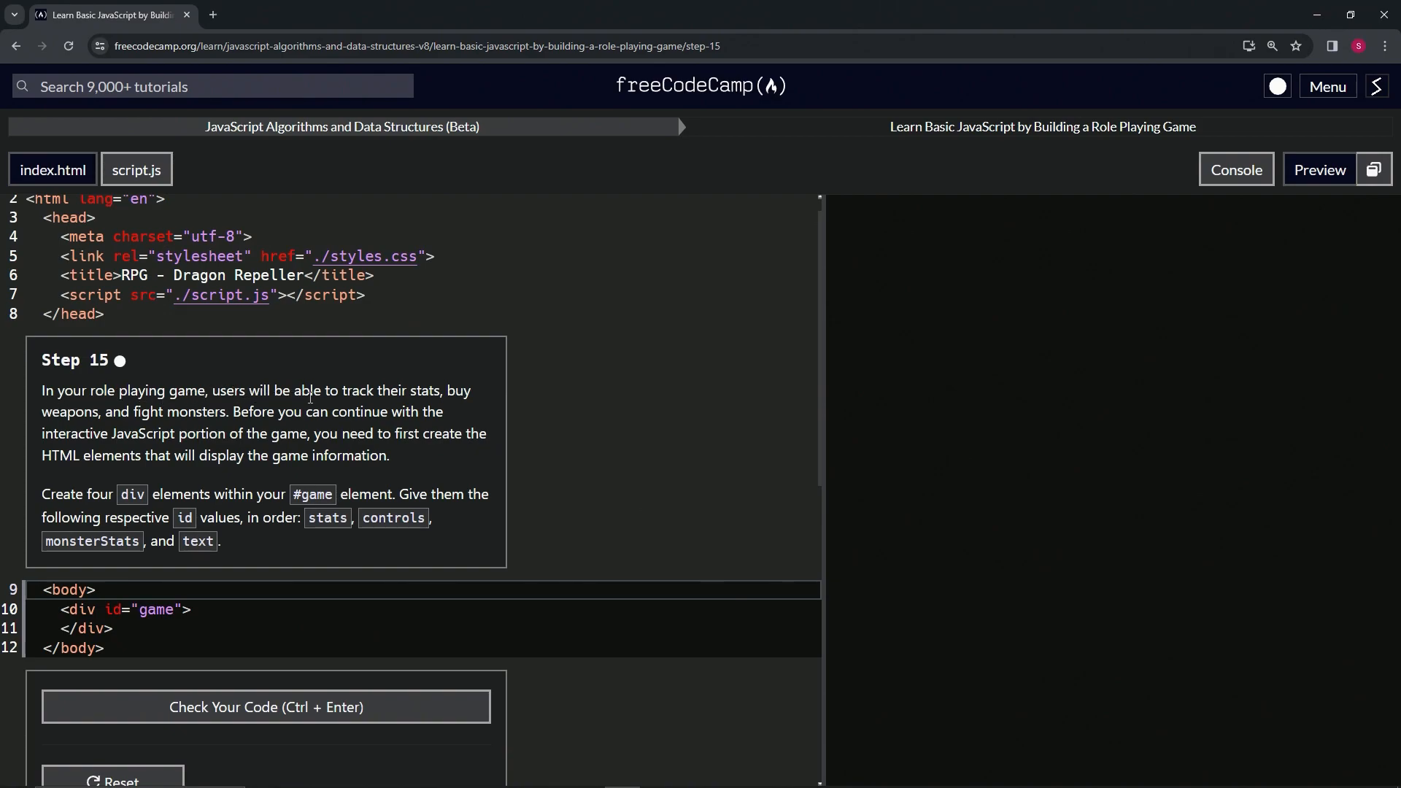
mouse_move(474, 401)
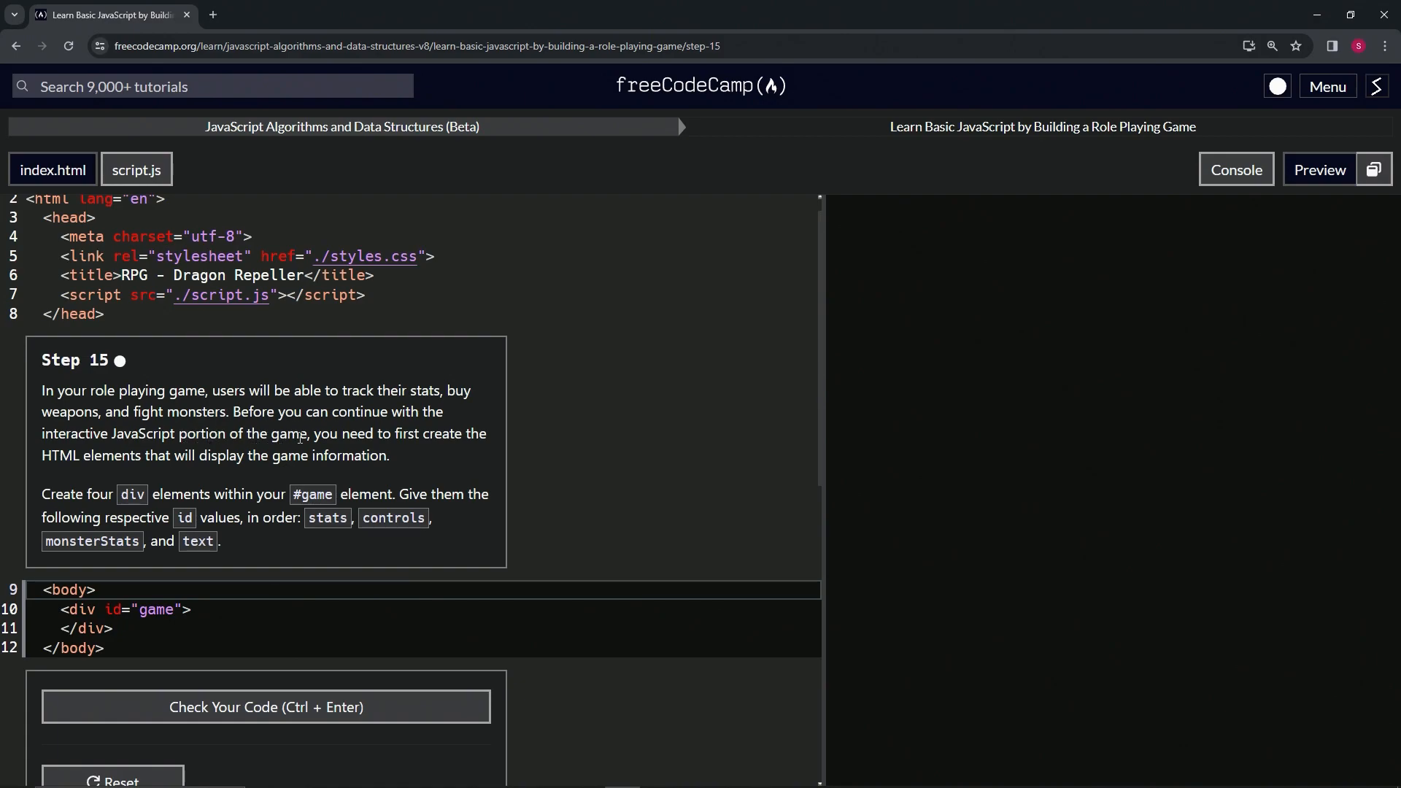
mouse_move(418, 455)
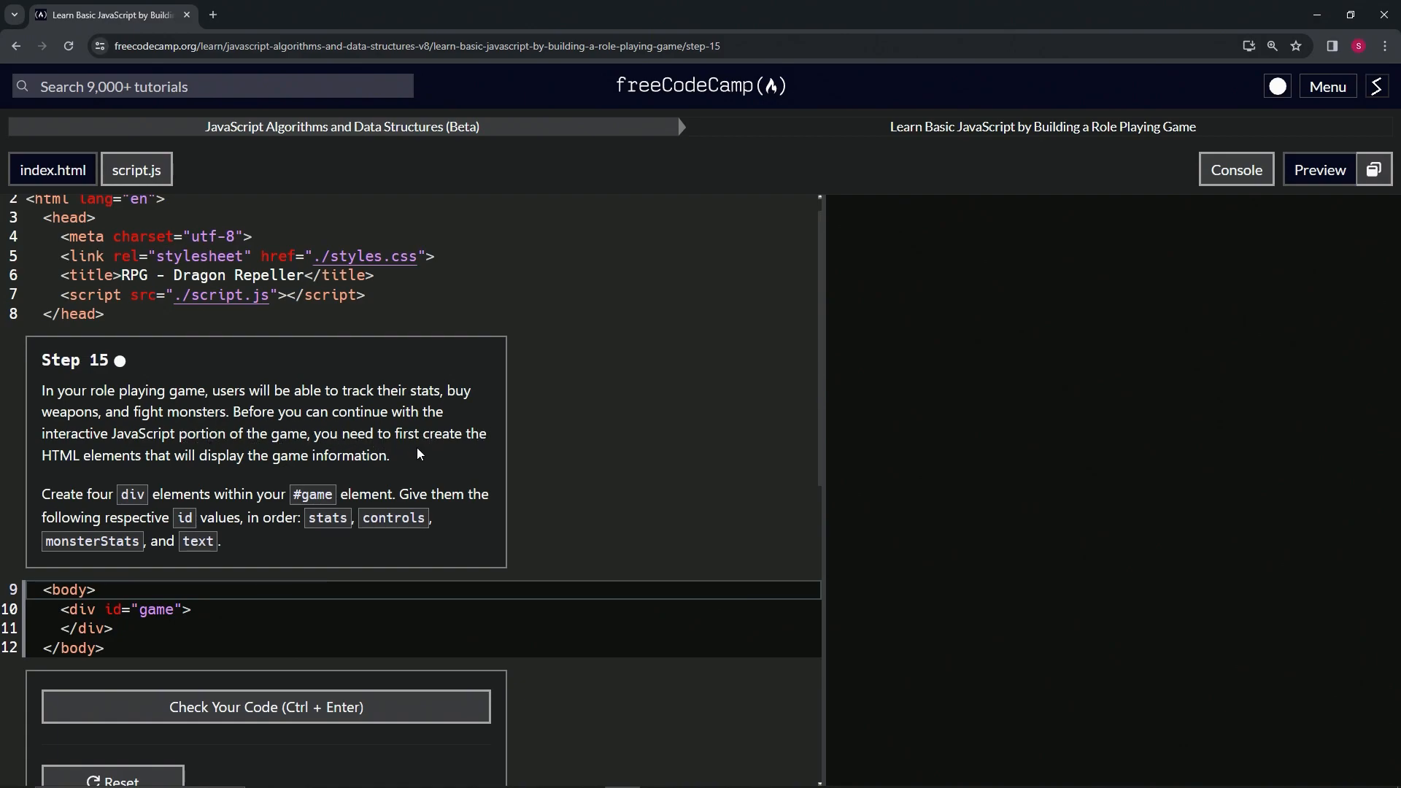
mouse_move(166, 475)
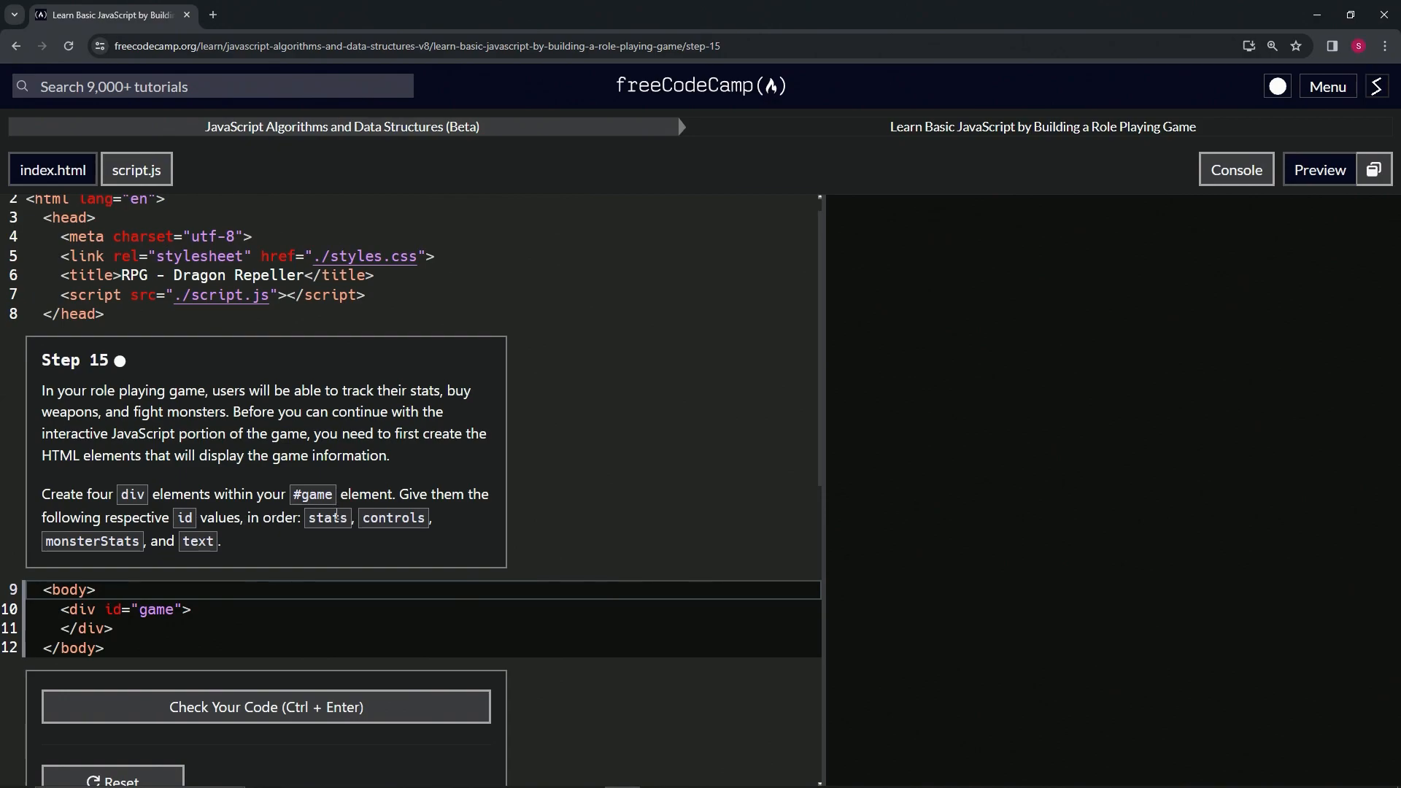
mouse_move(152, 581)
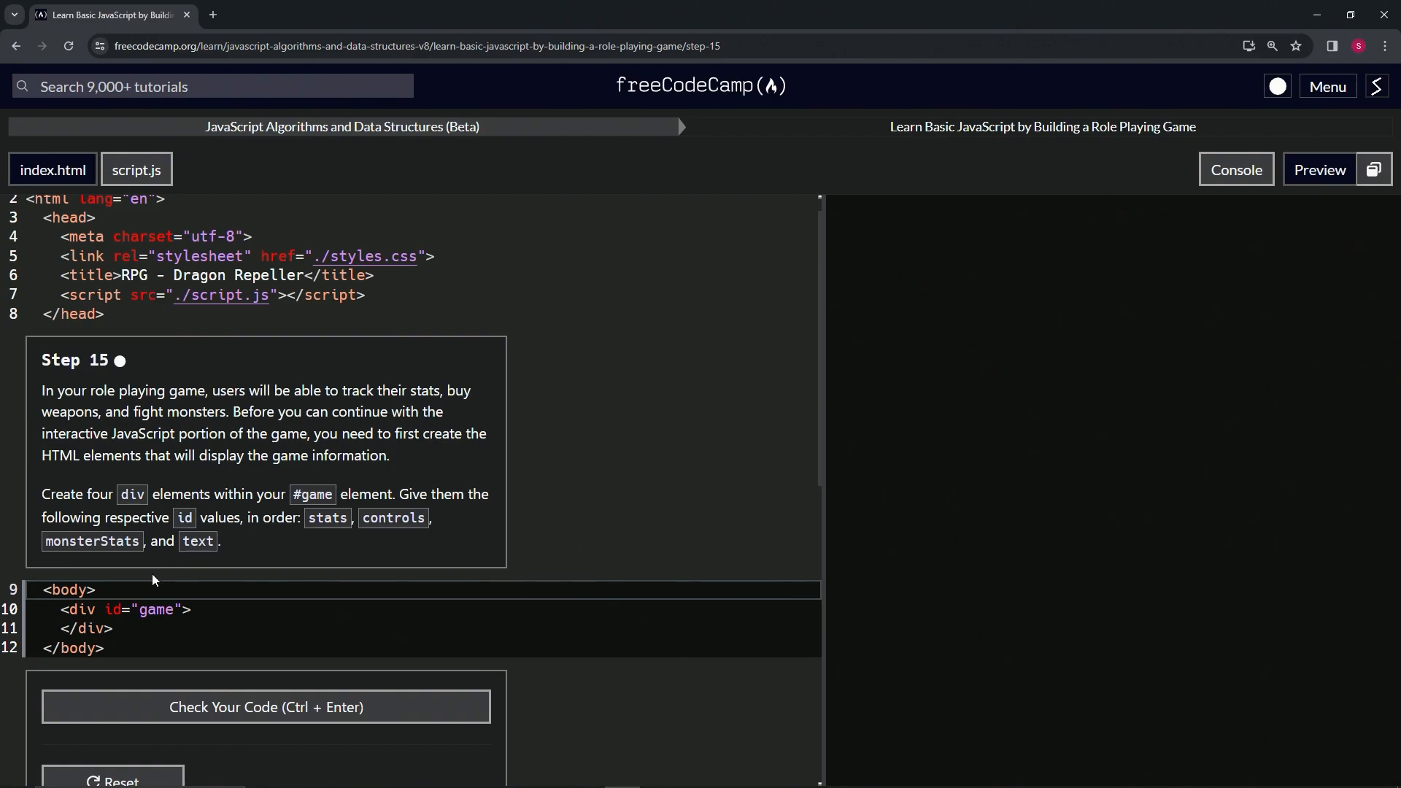
Step: Add four nested <div id="game"></div> lines inside the game div and select them
click(67, 628)
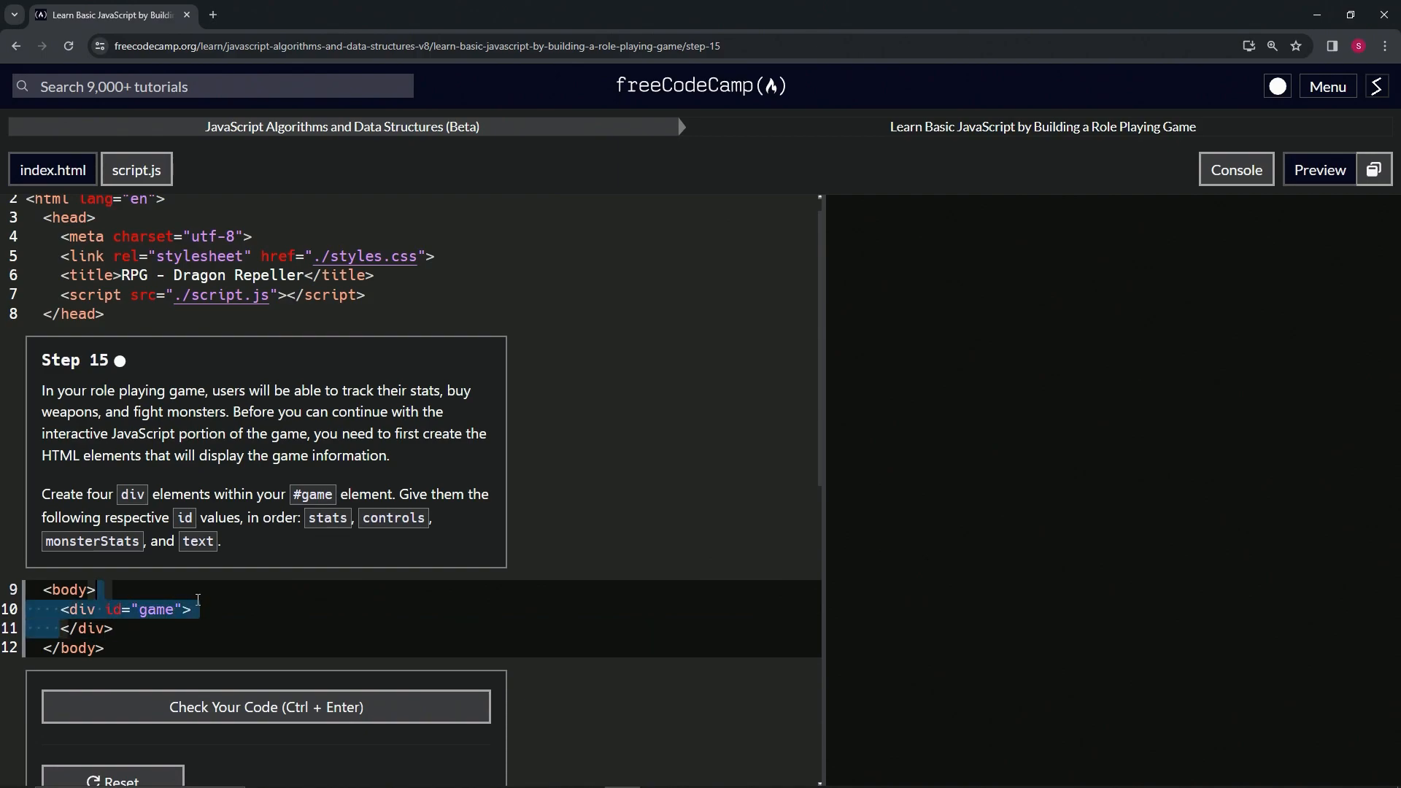
click(195, 609)
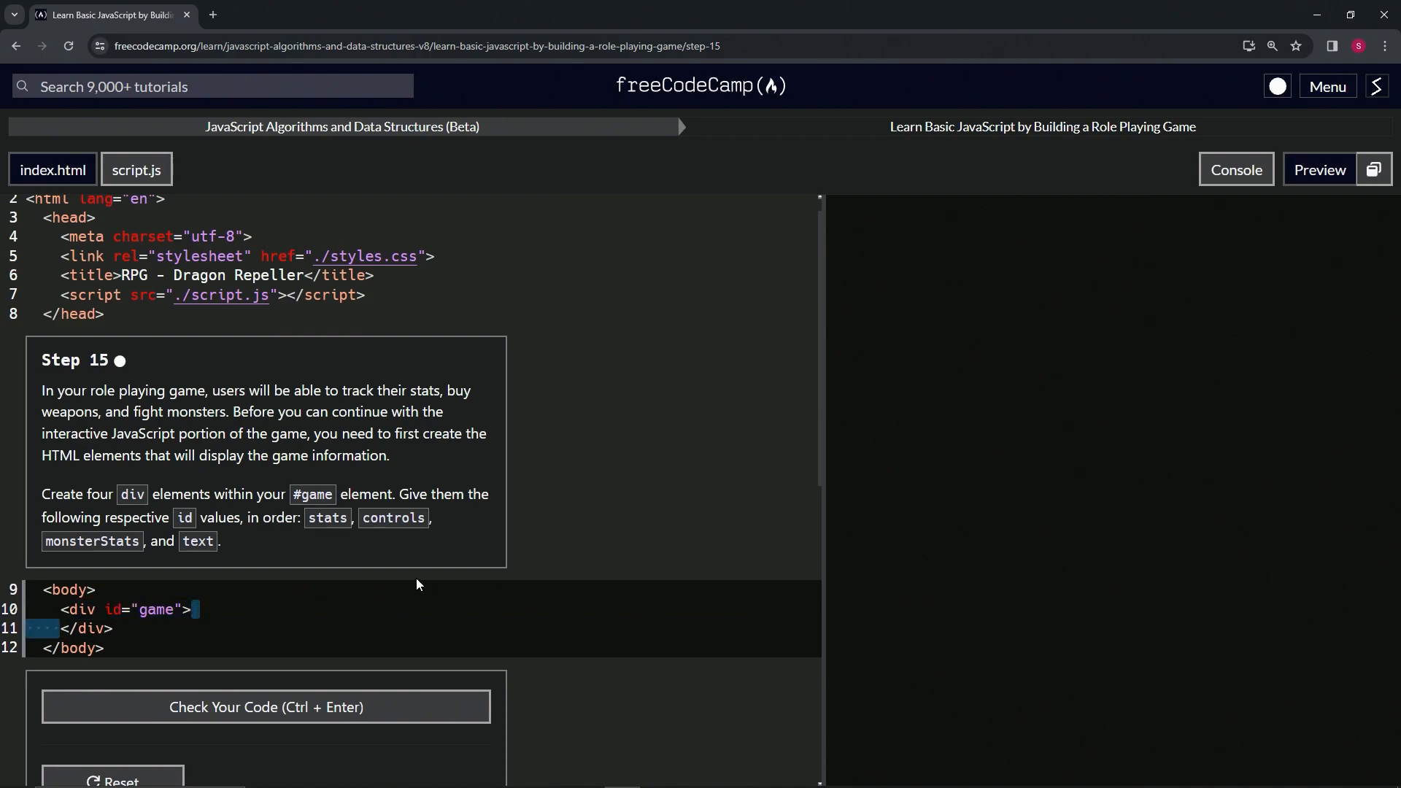
mouse_move(413, 586)
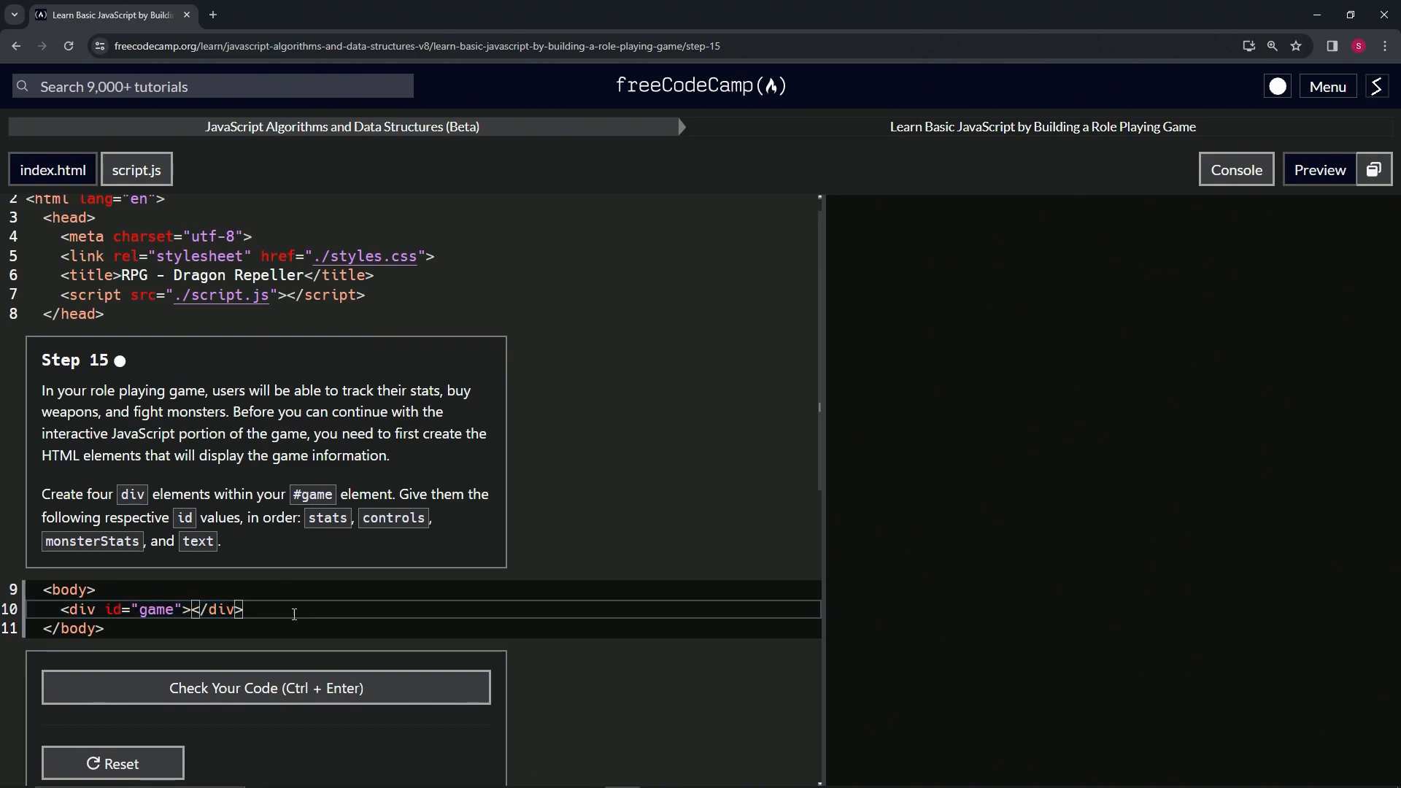
key(Enter)
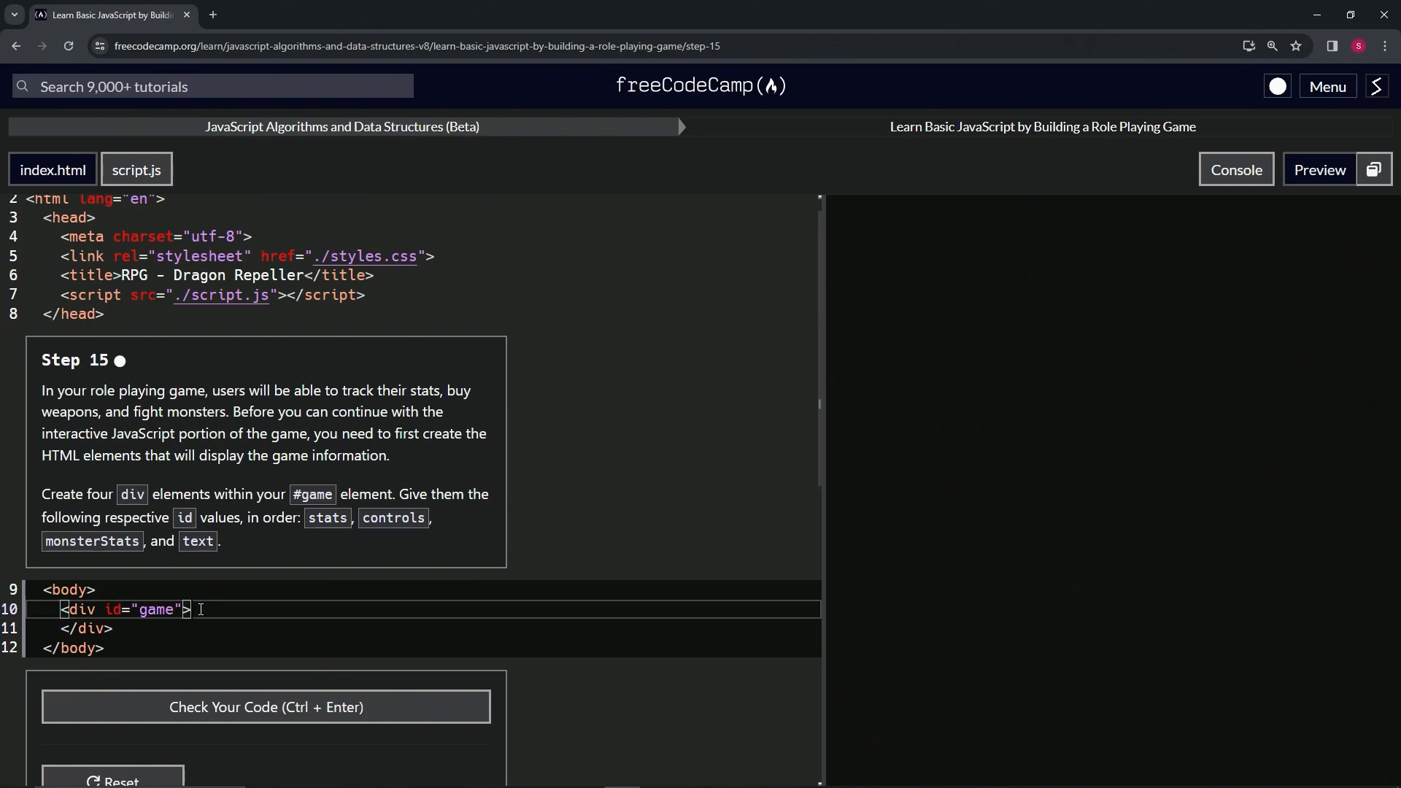
text(<div id="game"></div>)
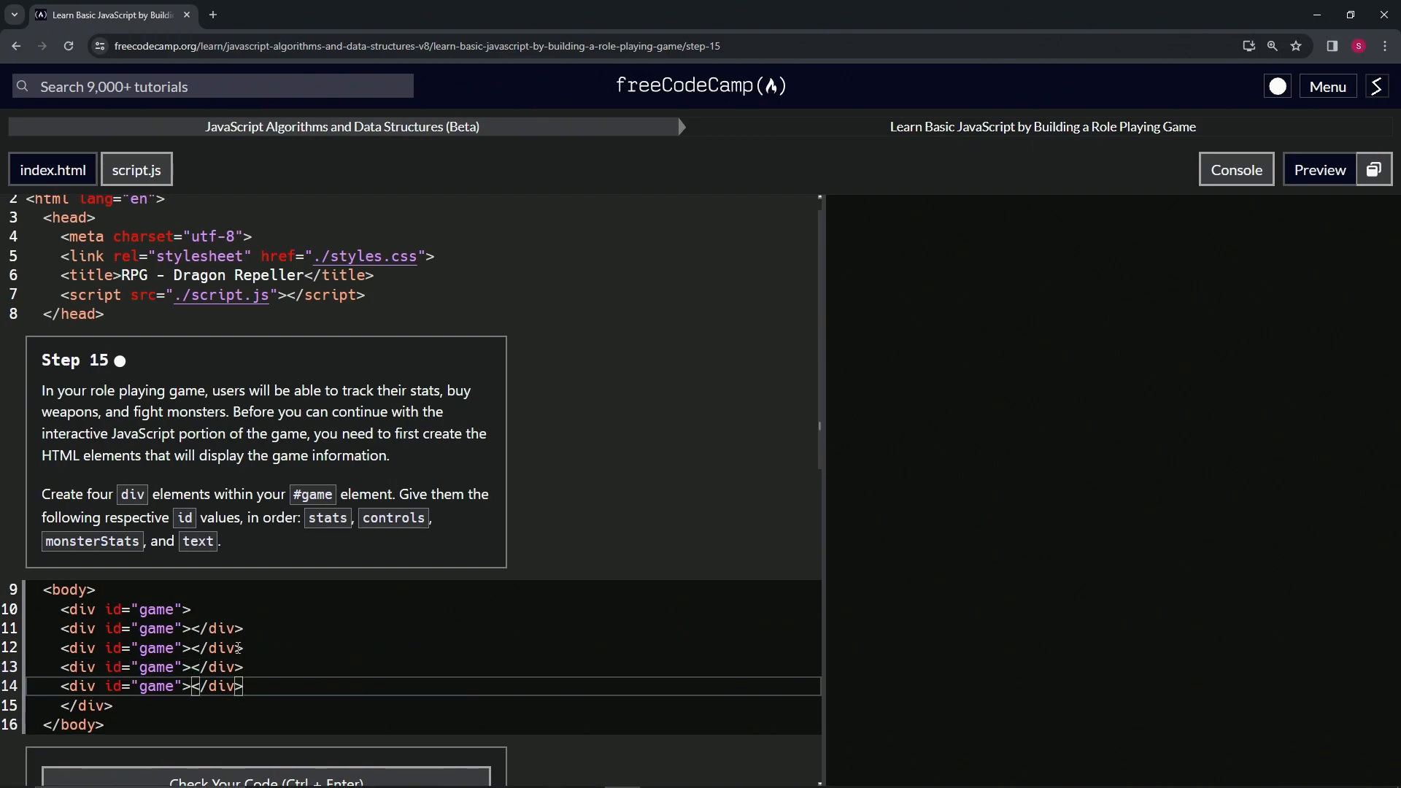
drag(115, 628, 242, 687)
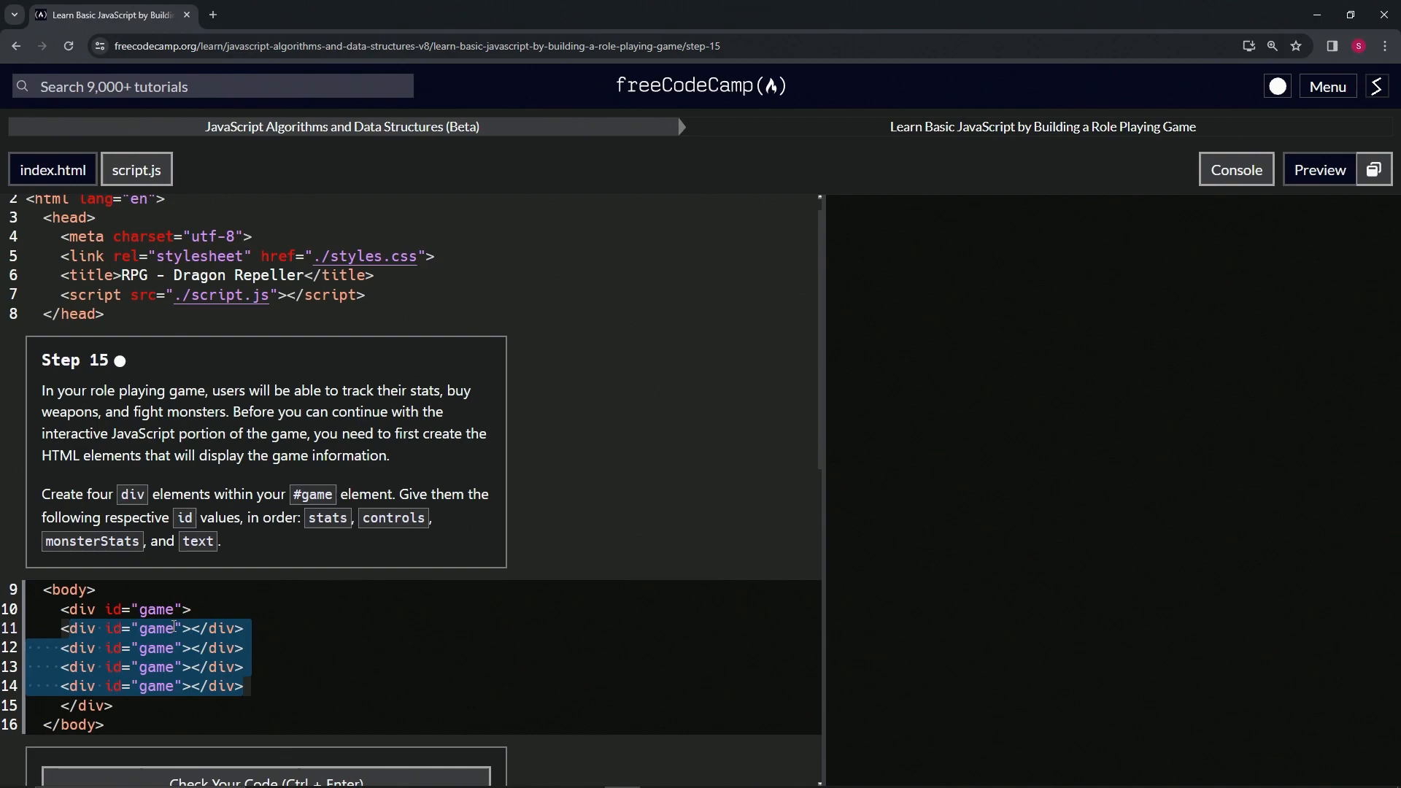
Step: Change the inner div ids to stats, controls, monsterStats and text
click(183, 609)
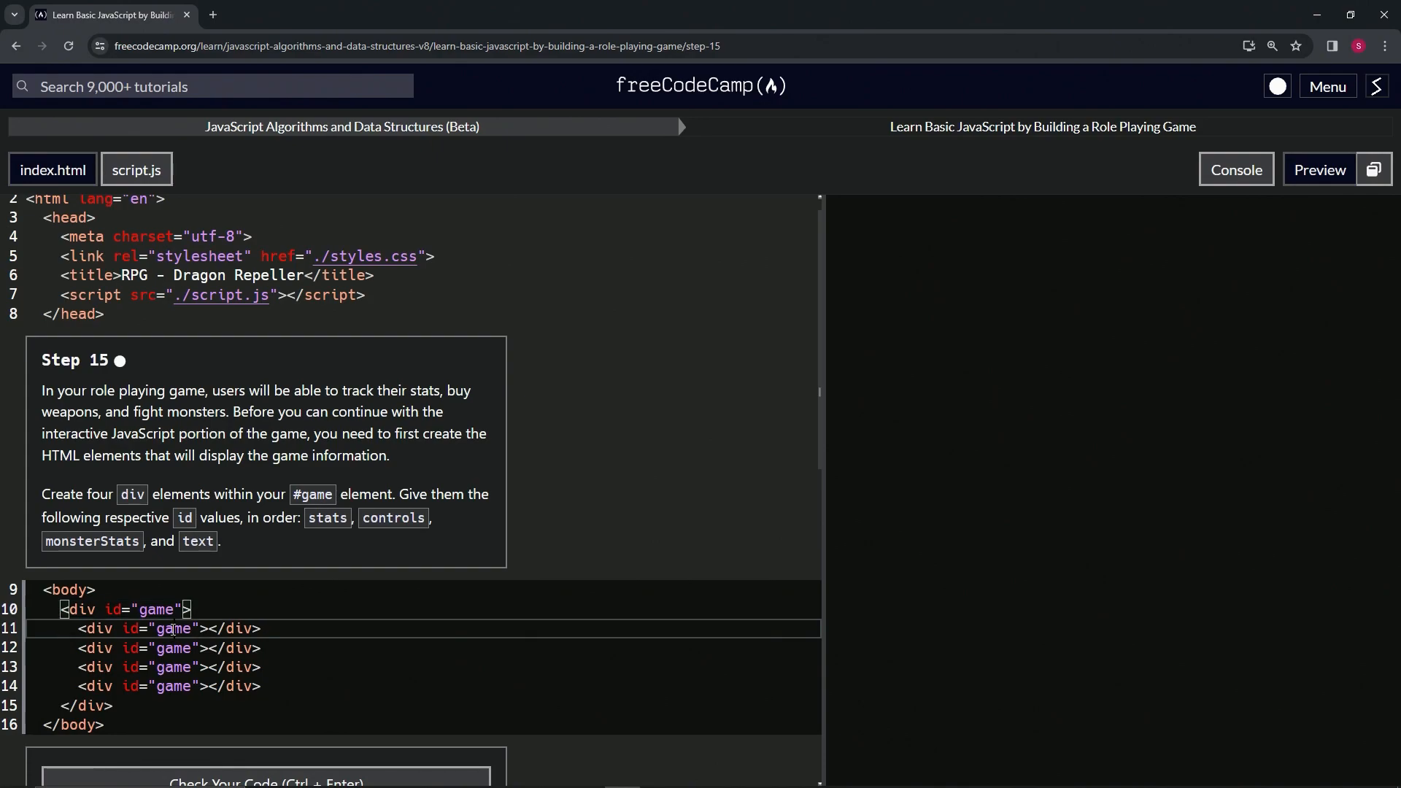
double_click(175, 628)
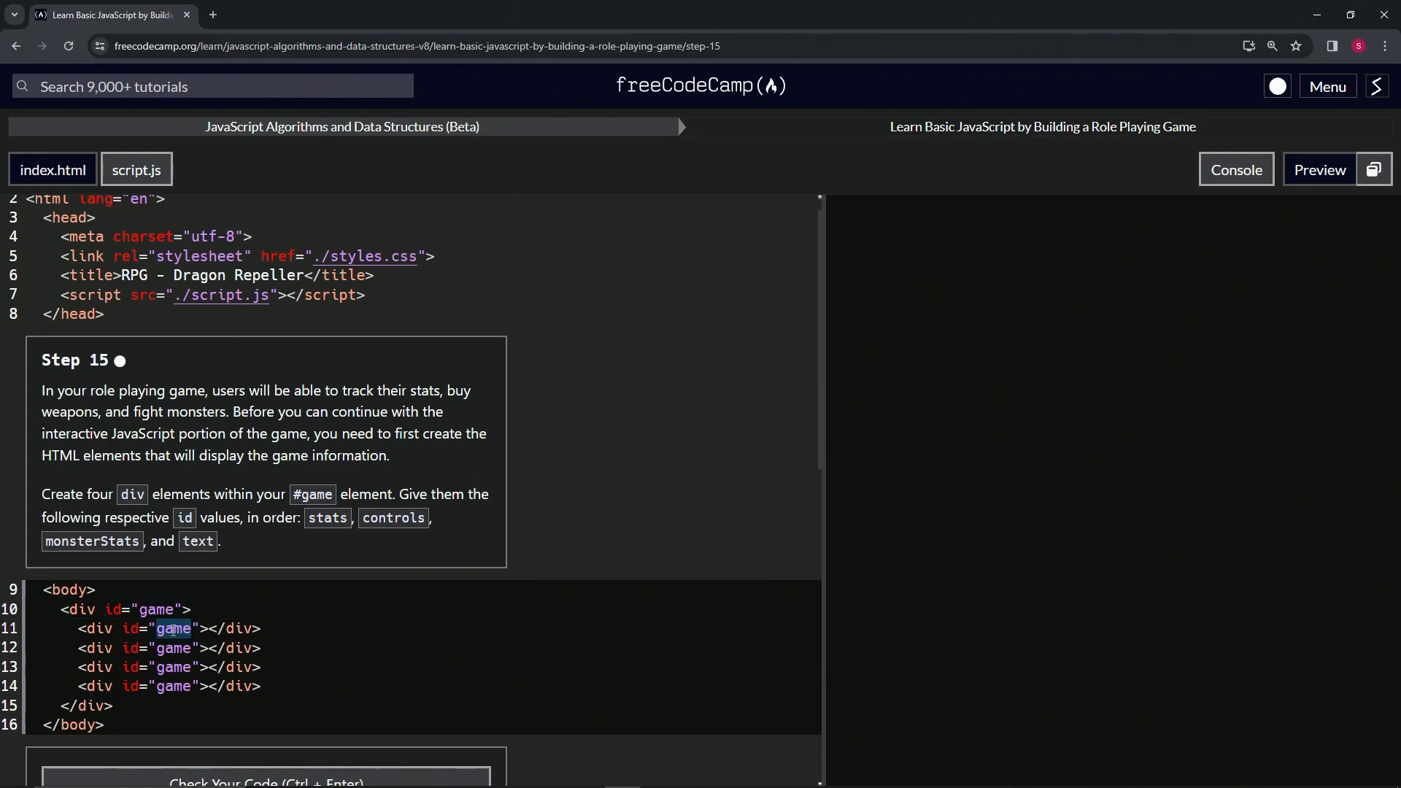
text(stats)
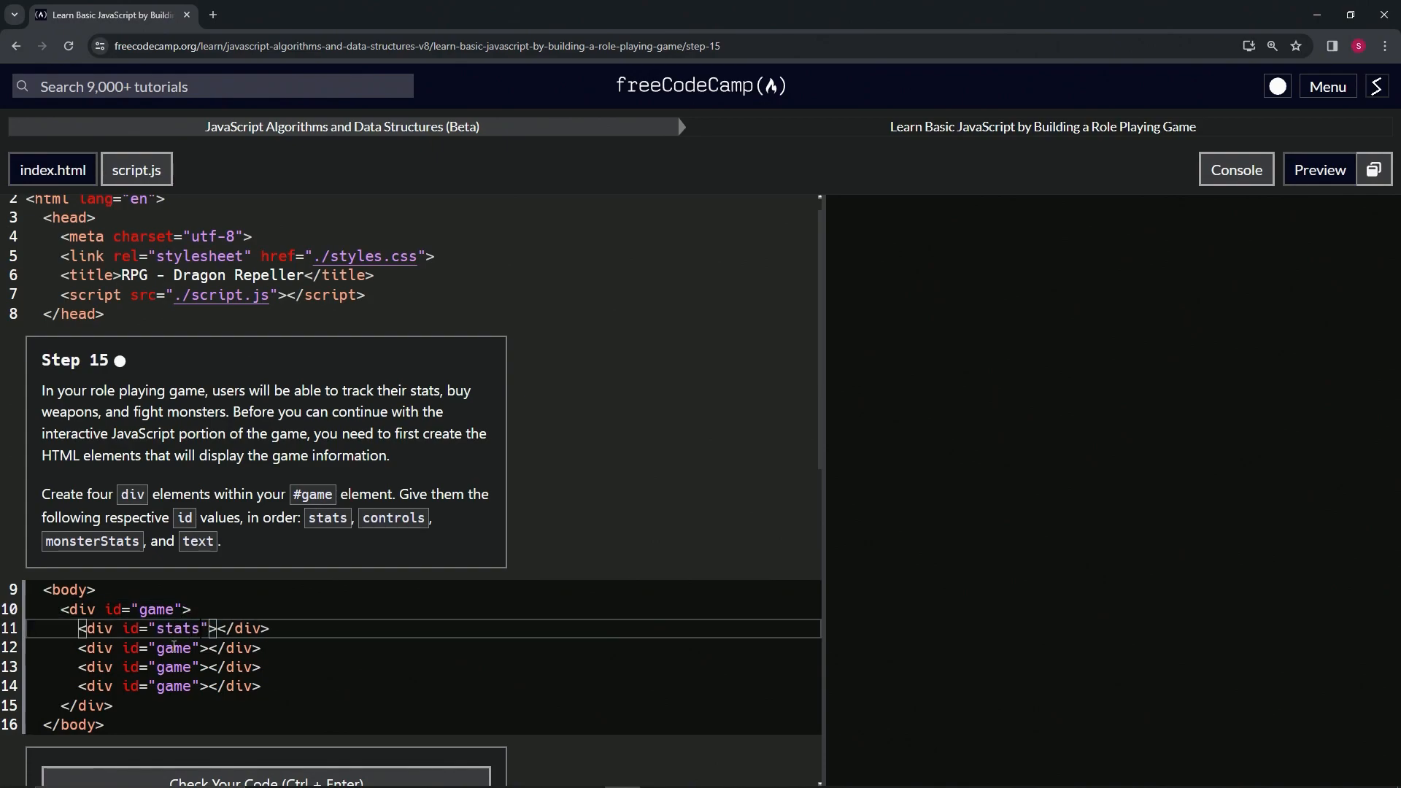
text(controls)
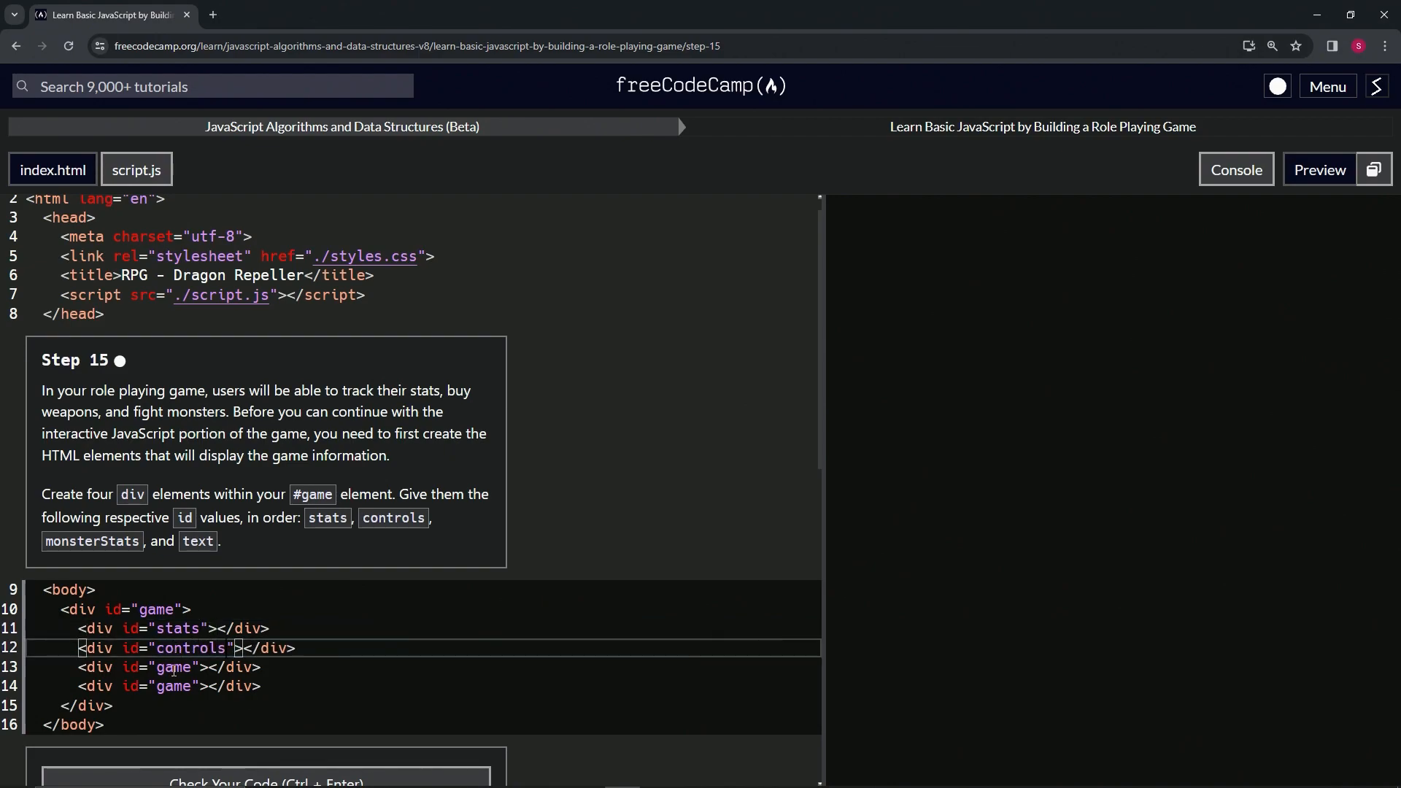
text(monst)
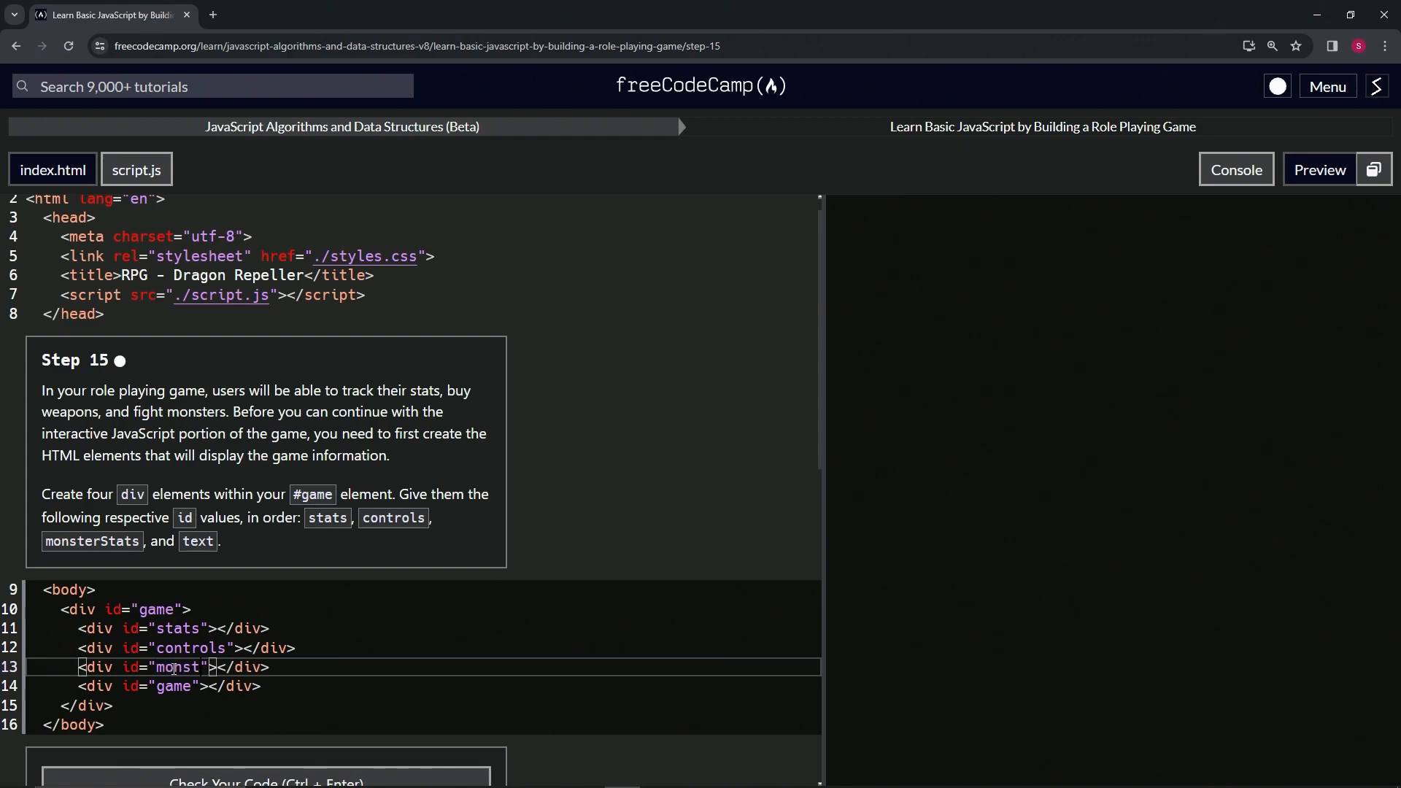
text(erStats)
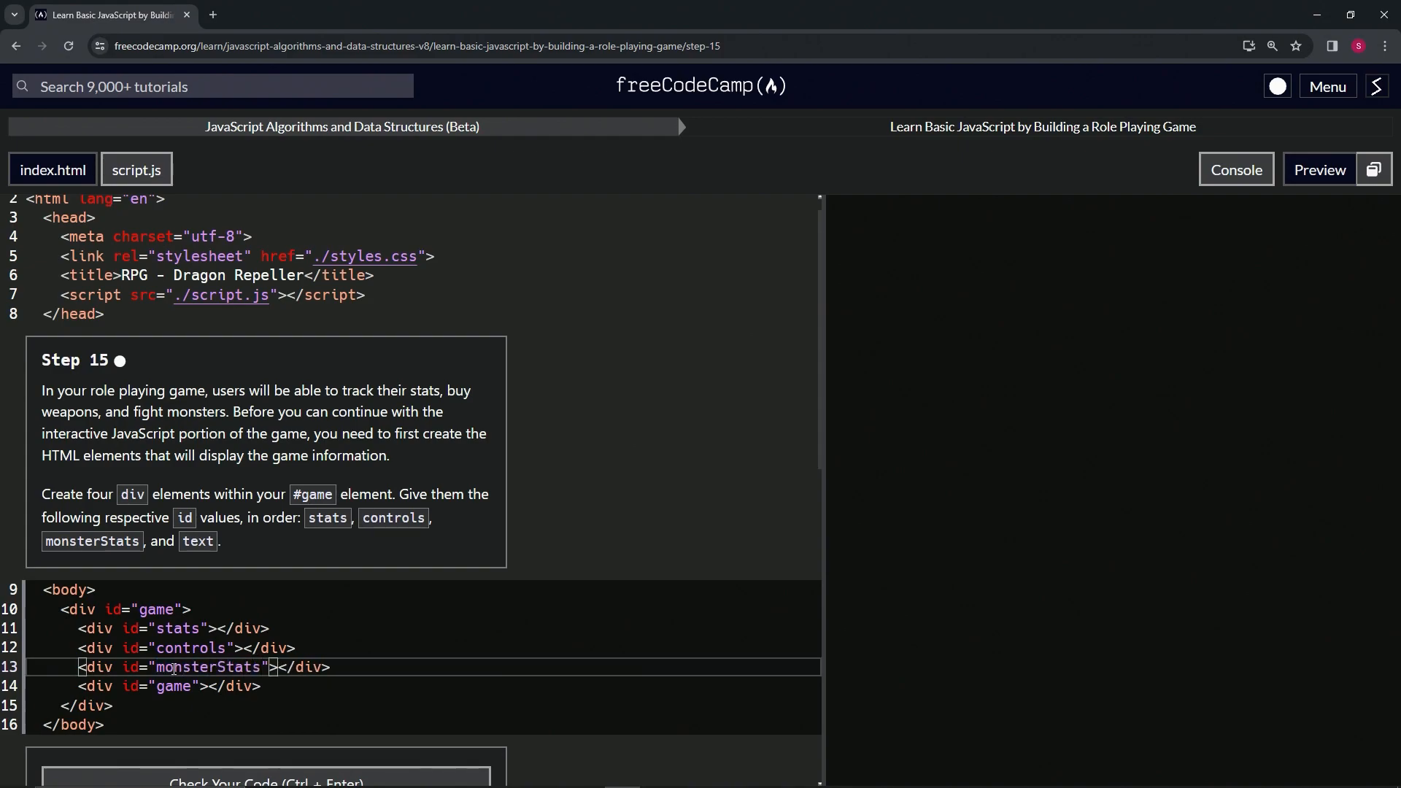
double_click(173, 686)
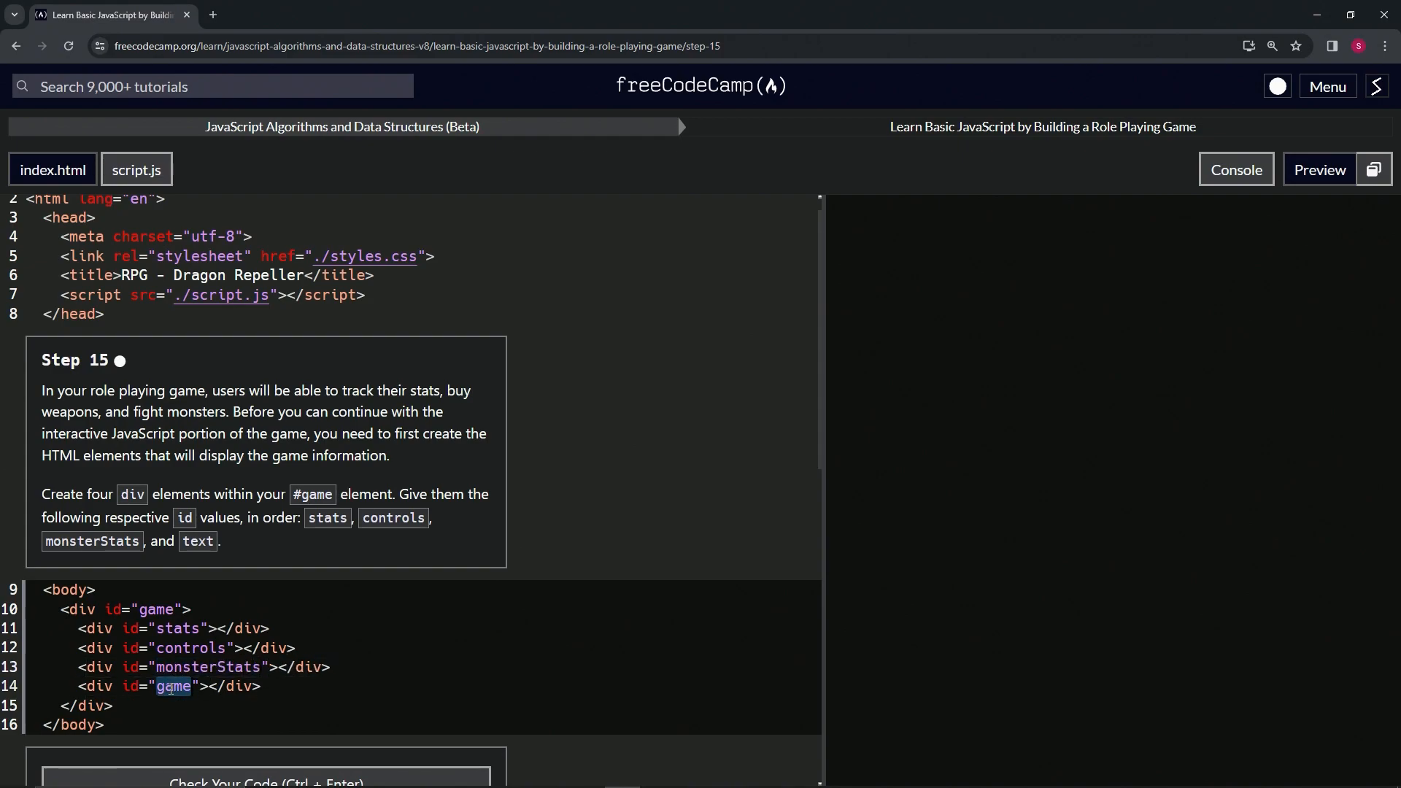
text(text)
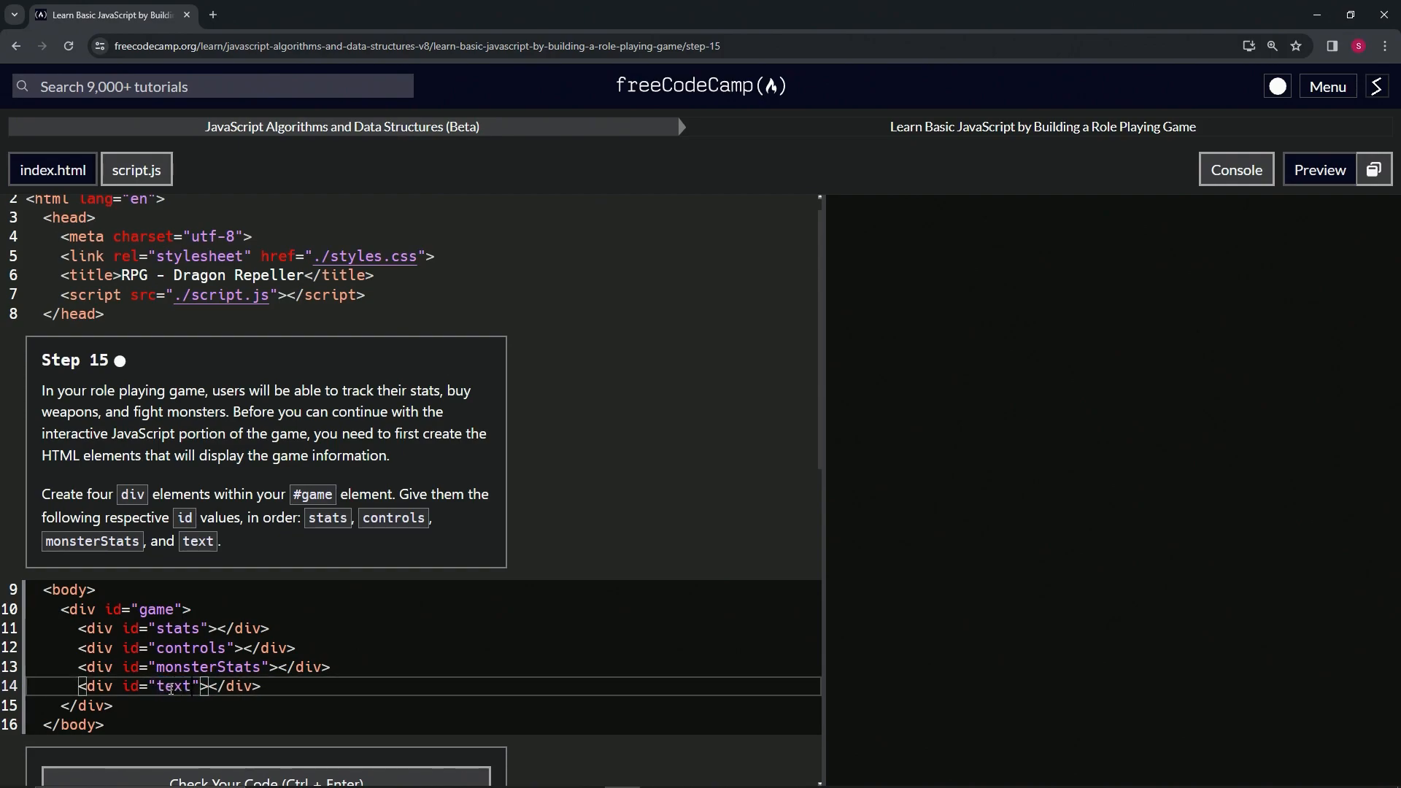
scroll(down, 3)
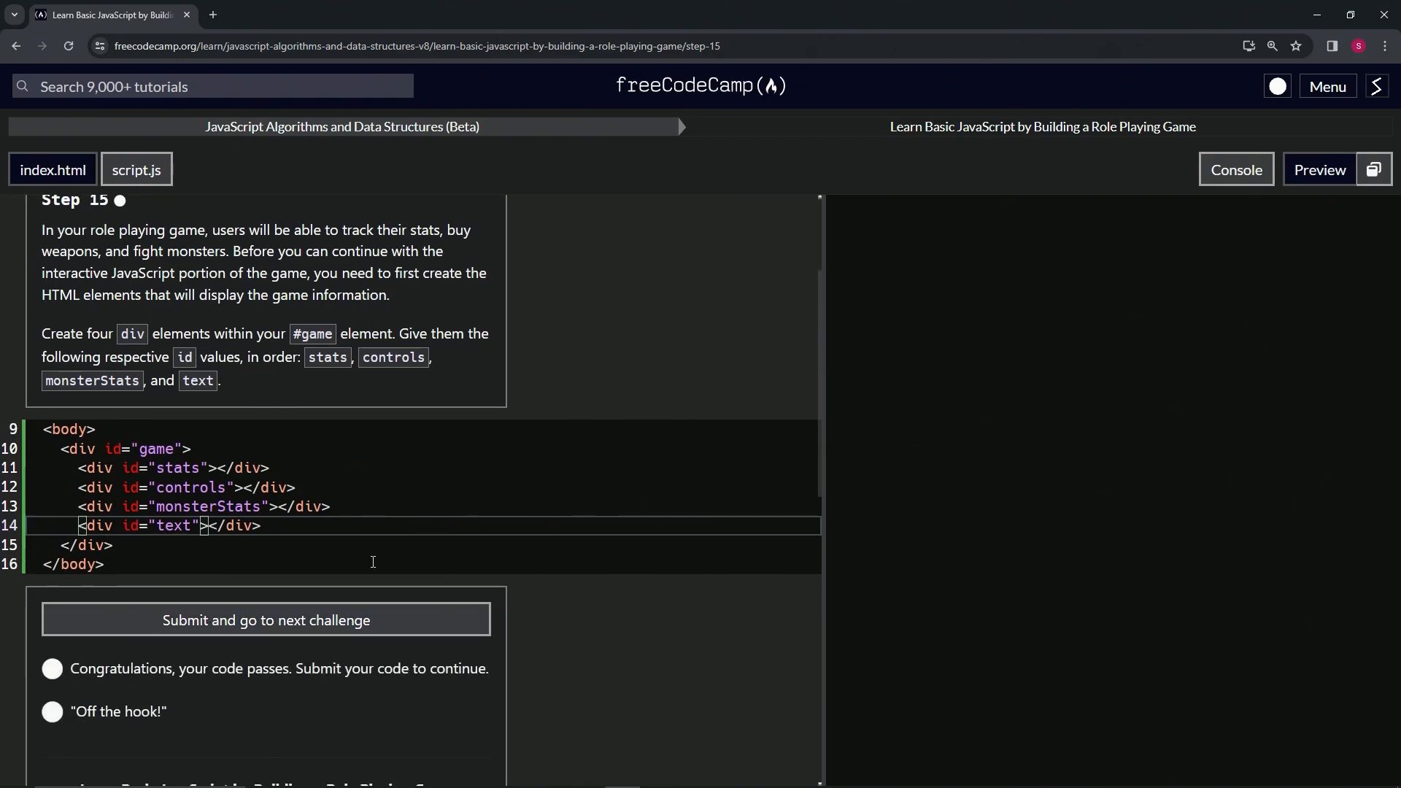
mouse_move(308, 620)
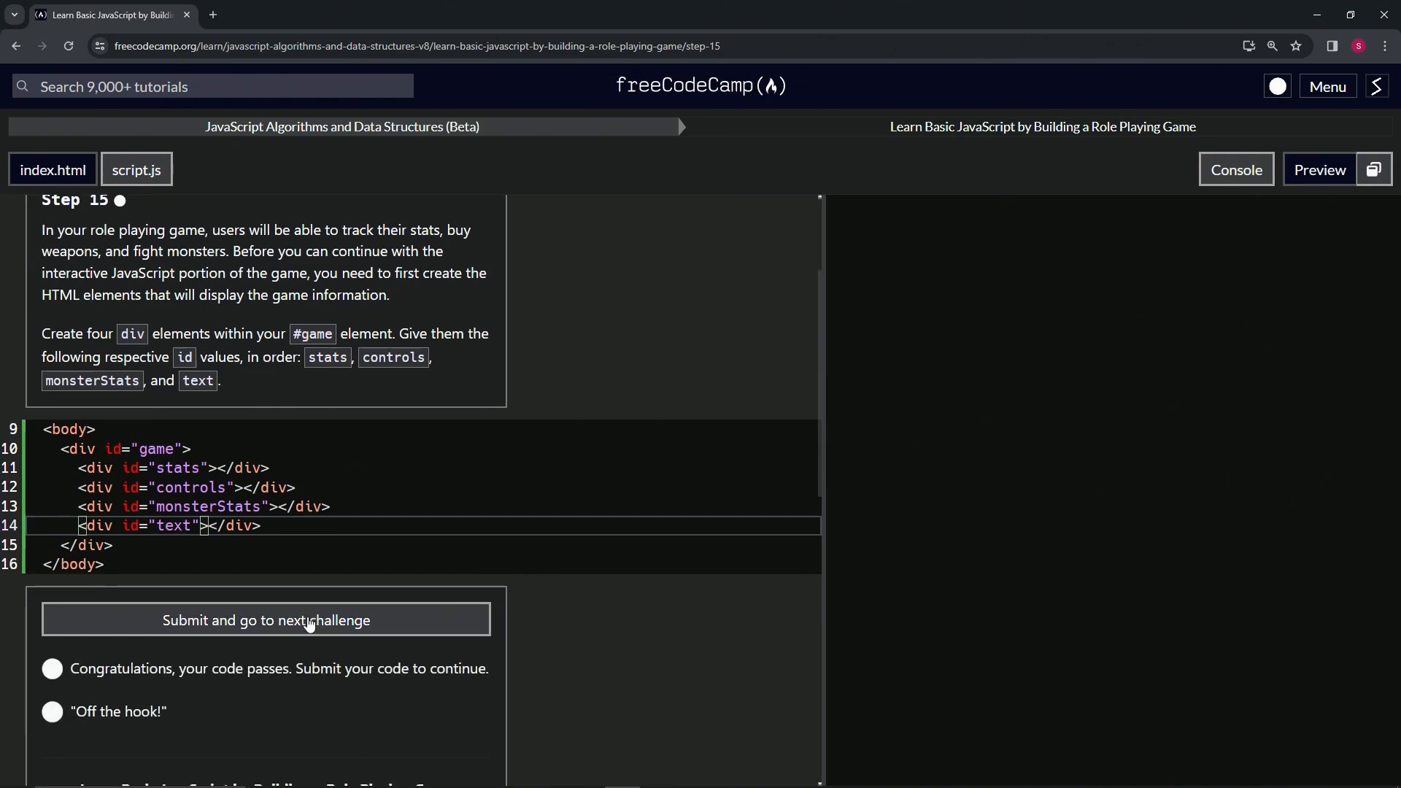
Step: Submit the passing Step 15 code and advance to Step 16
click(265, 620)
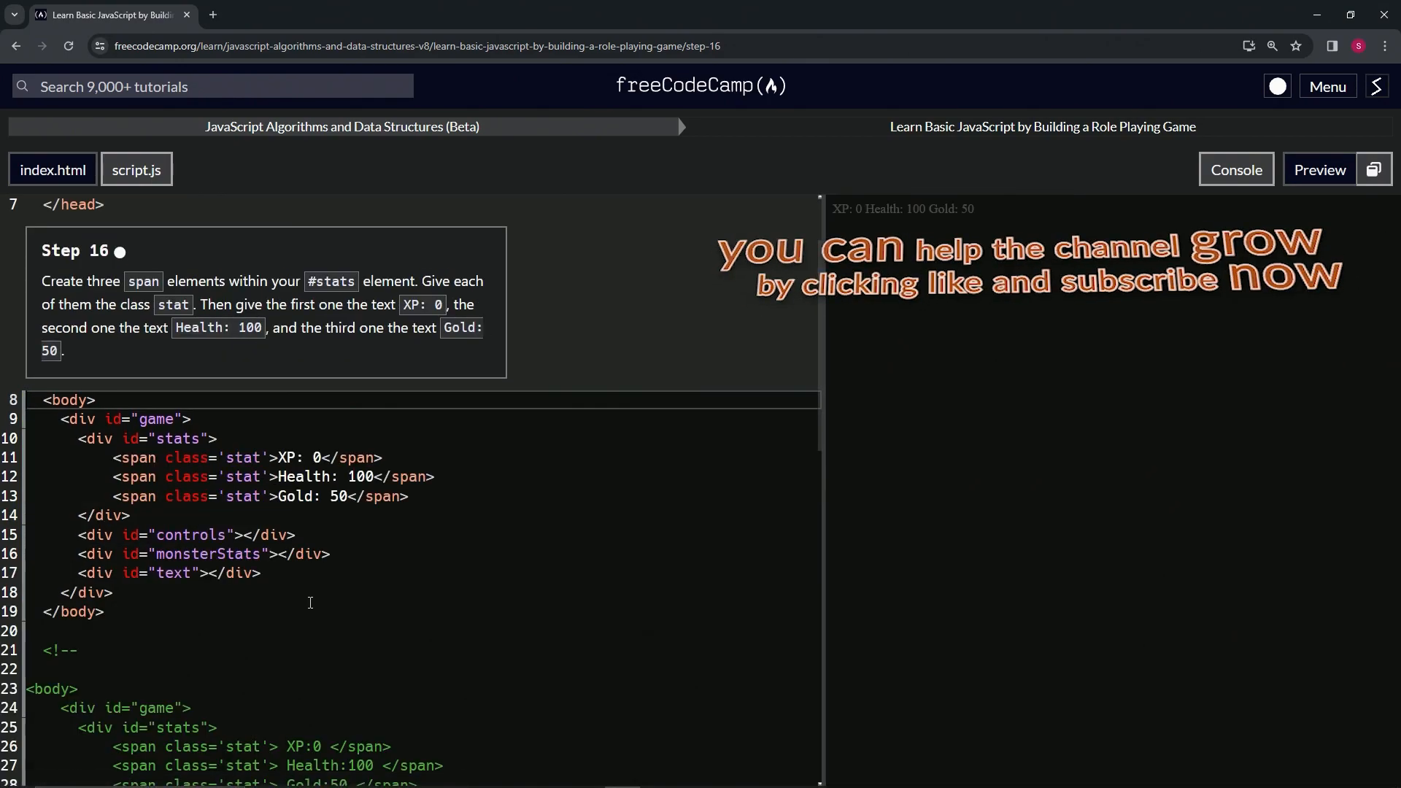